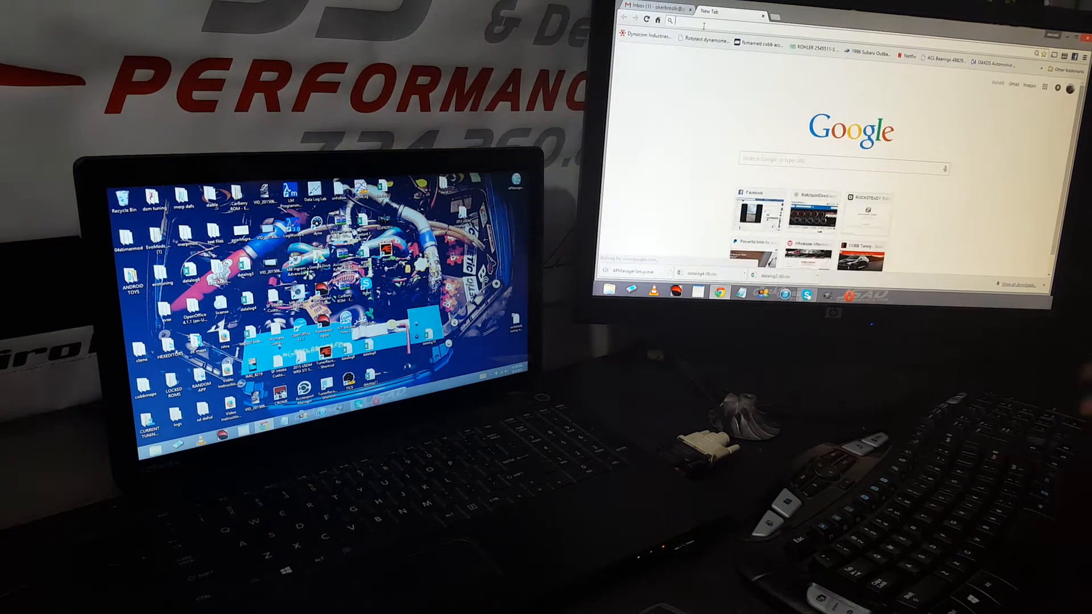
Search Google for 'accessport manager' and reach the Cobb Tuning Accessport Manager page.
{"action": "type", "text": "atp turbo"}
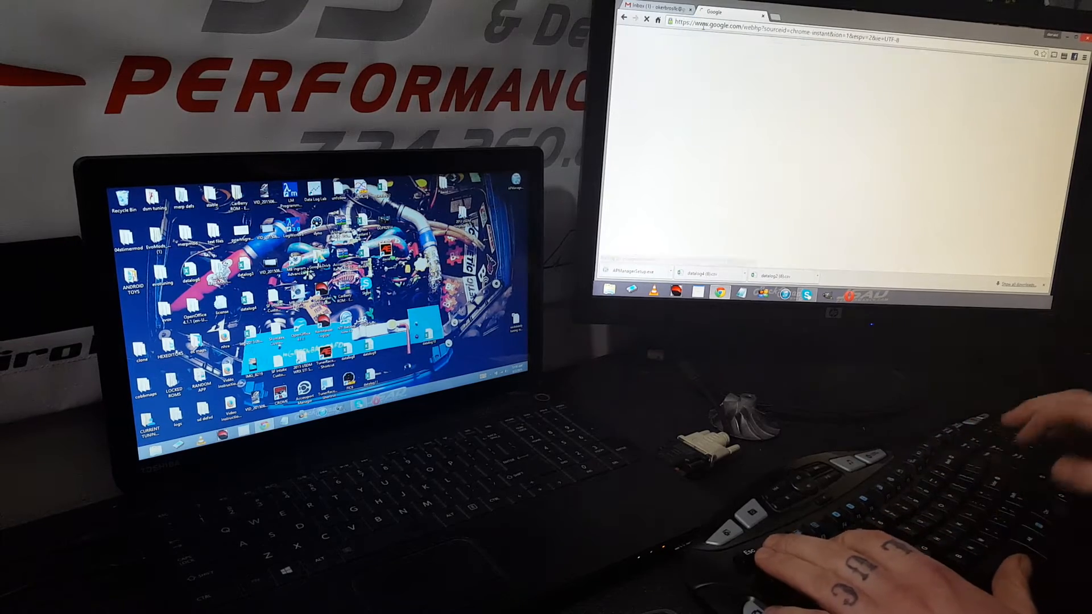
{"action": "type", "text": "accessport manager"}
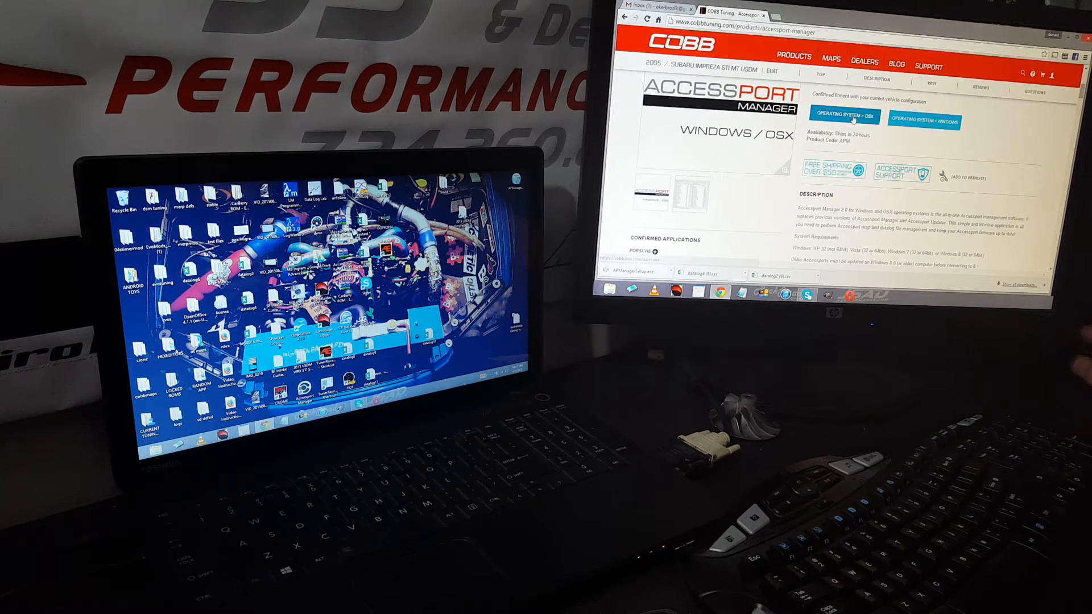
Download the Windows APManagerSetup.exe installer from the Cobb Tuning site.
{"action": "left_click", "coordinate": [924, 120]}
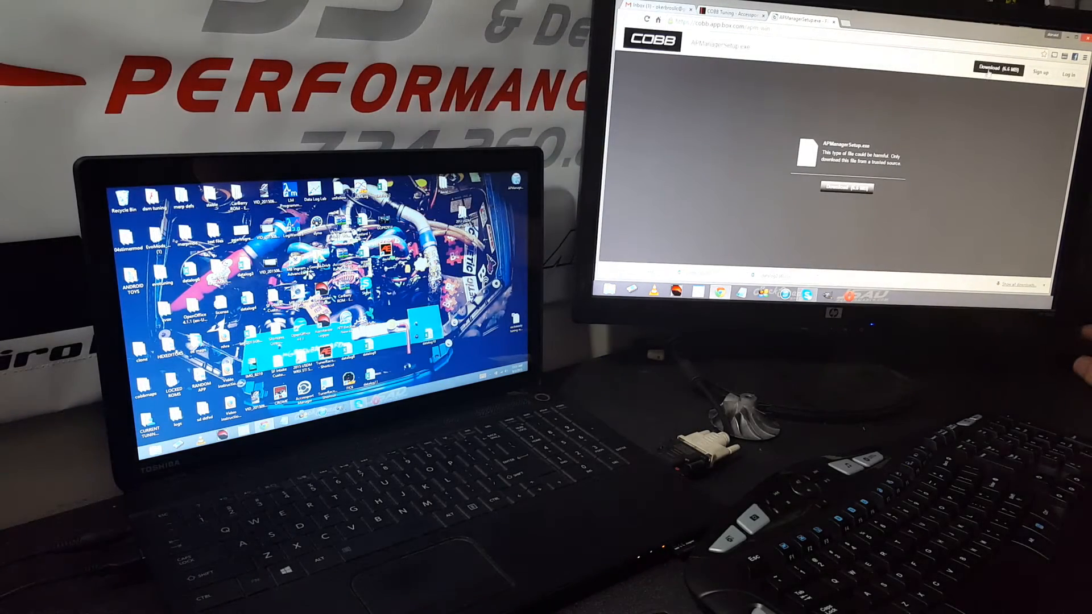
{"action": "left_click", "coordinate": [996, 68]}
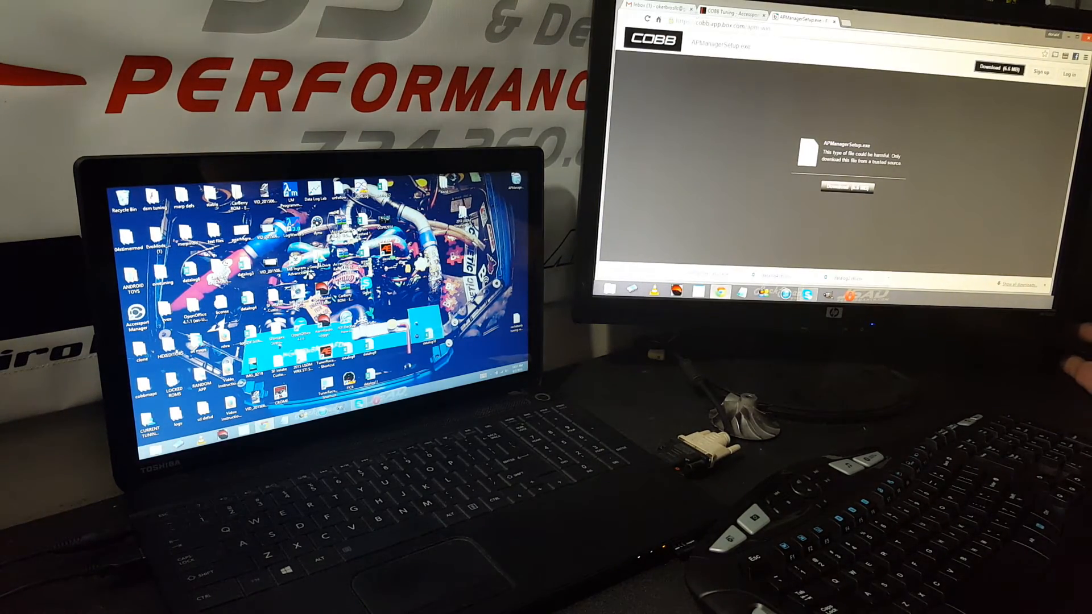
Download the .ptm tuning map attached to the 'email tuning new map!' Gmail message.
{"action": "left_click", "coordinate": [658, 9]}
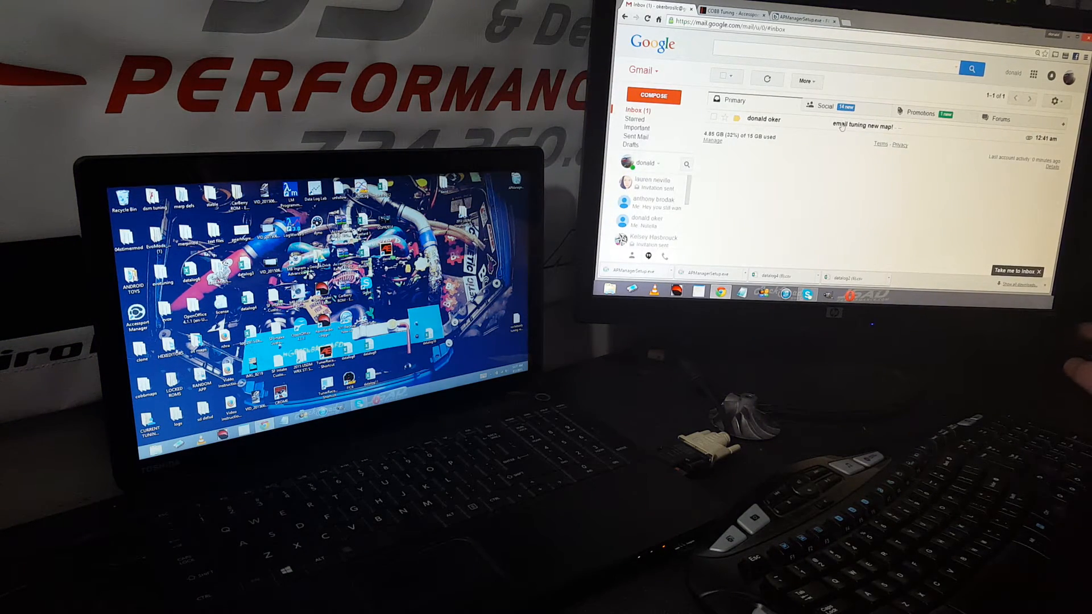
{"action": "left_click", "coordinate": [866, 126]}
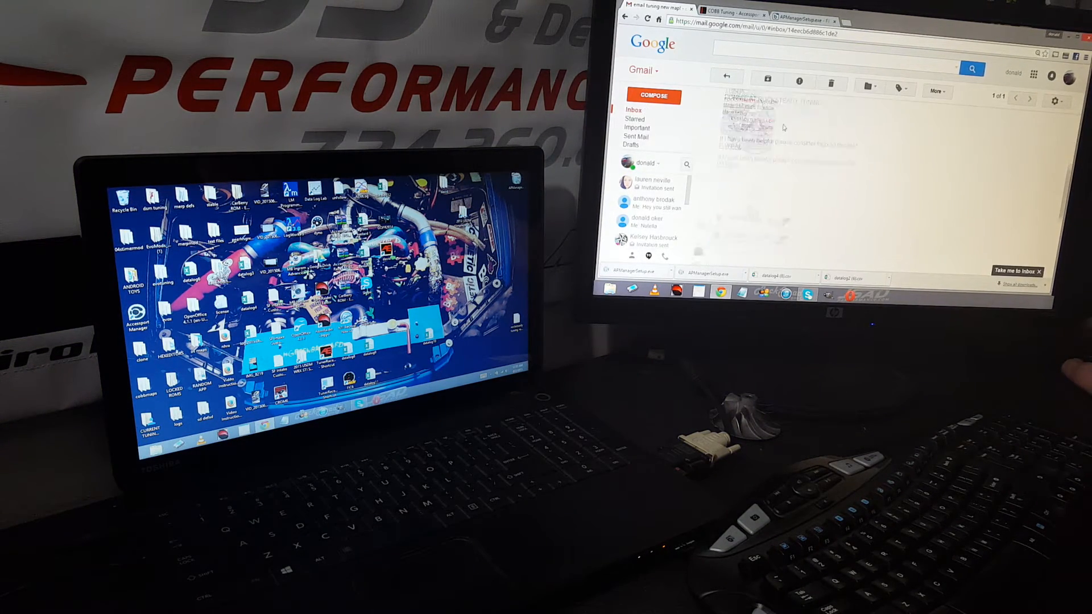
{"action": "left_click", "coordinate": [731, 115]}
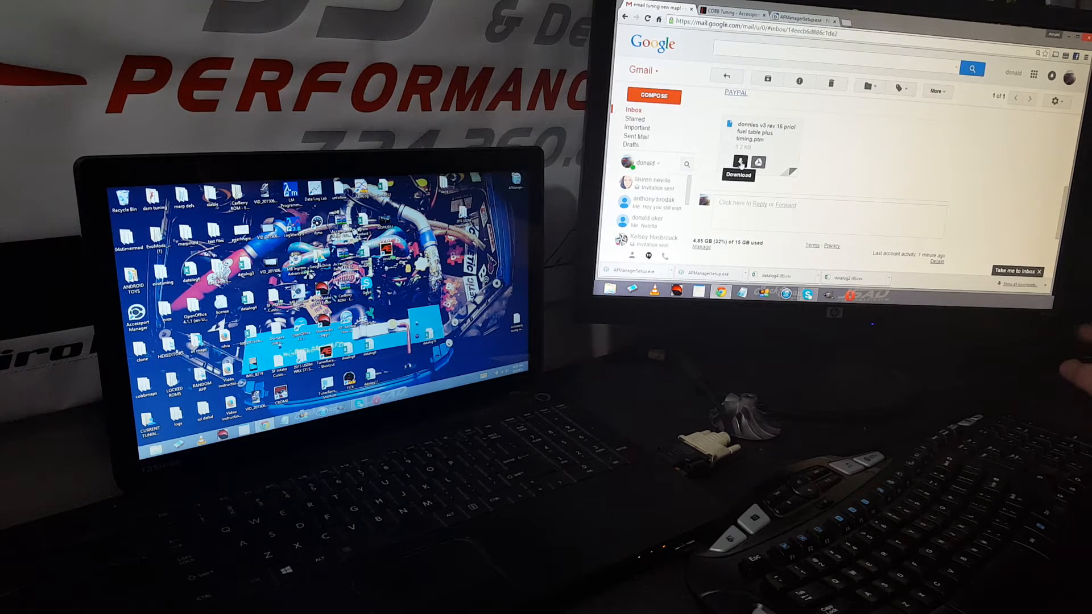
{"action": "left_click", "coordinate": [739, 162]}
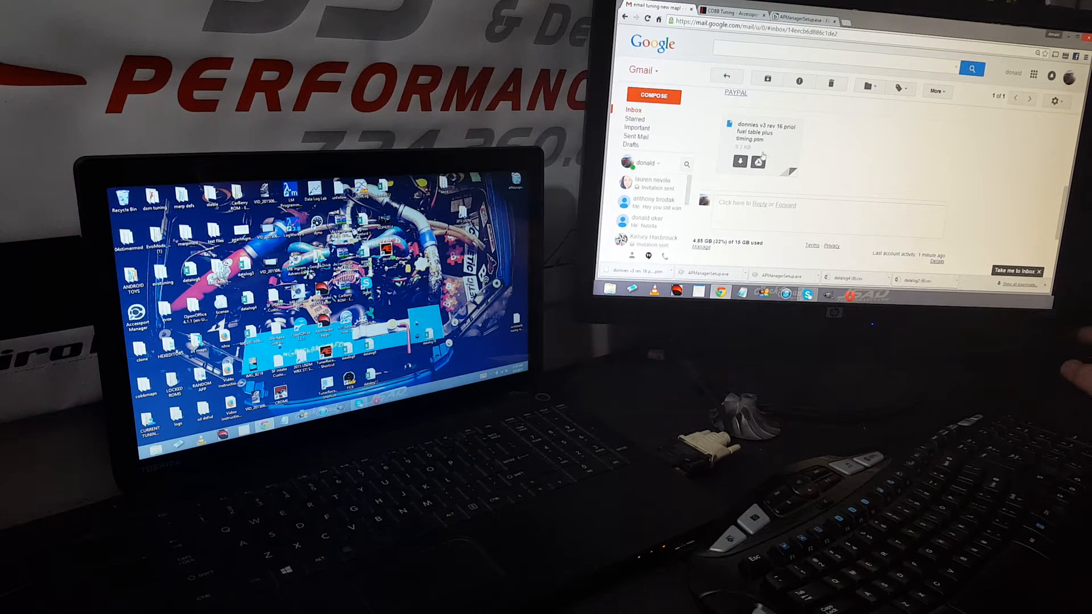
{"action": "left_click", "coordinate": [761, 136]}
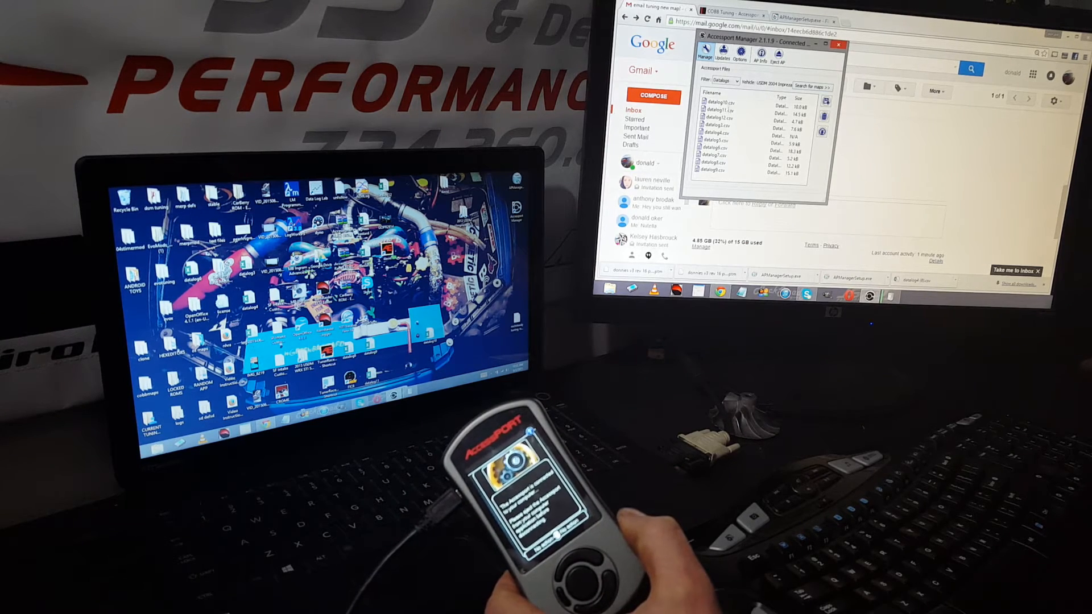
Save datalog12.csv from the Accessport's Manage list to the Desktop.
{"action": "left_click", "coordinate": [714, 163]}
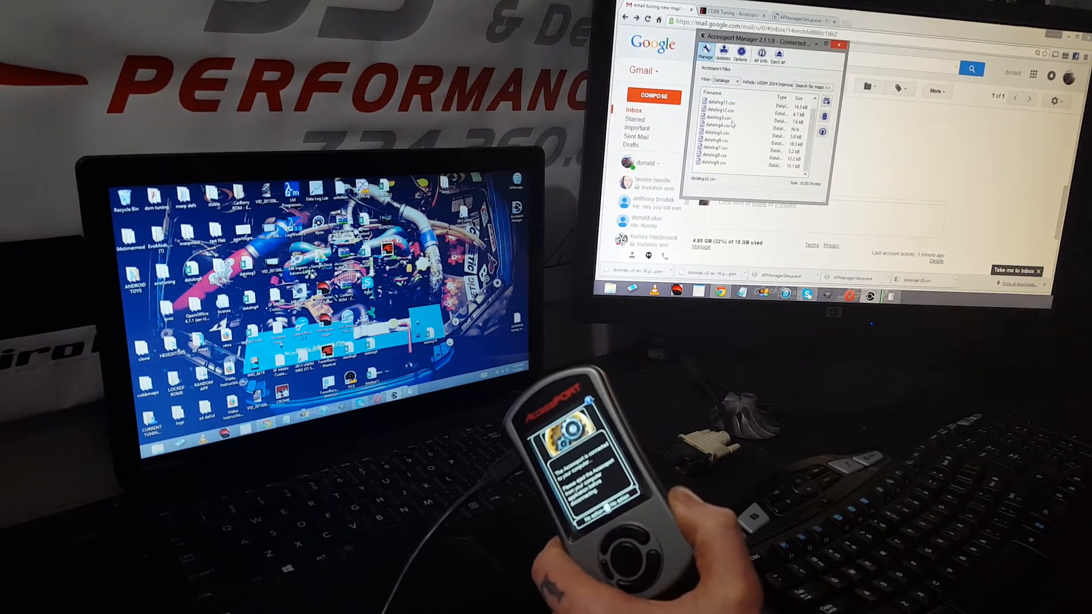
{"action": "left_click", "coordinate": [717, 106]}
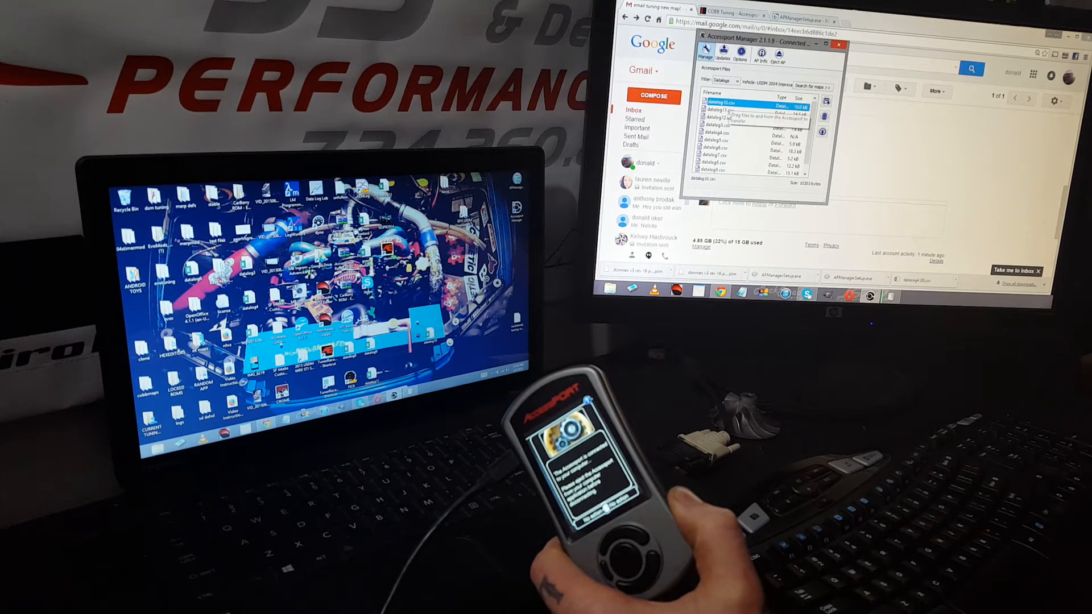
{"action": "left_click", "coordinate": [714, 124]}
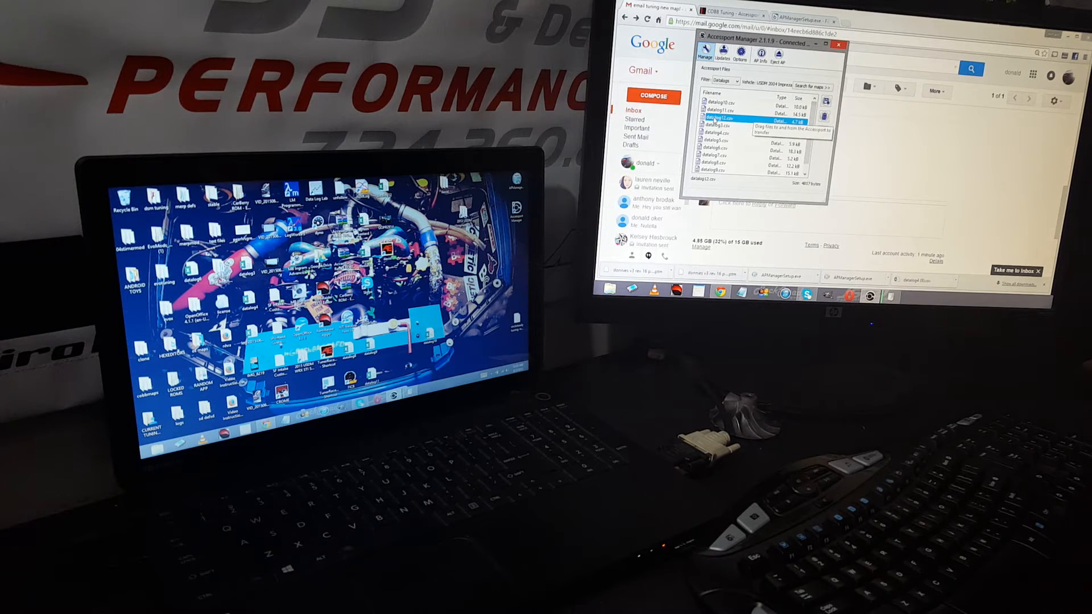
{"action": "left_click", "coordinate": [720, 117]}
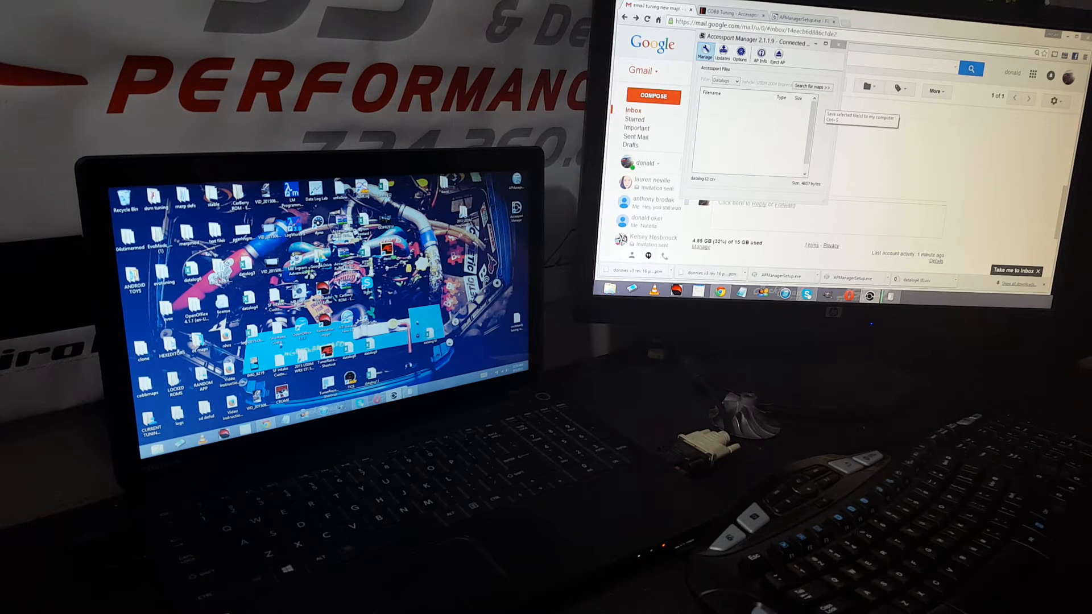
{"action": "left_click", "coordinate": [868, 89]}
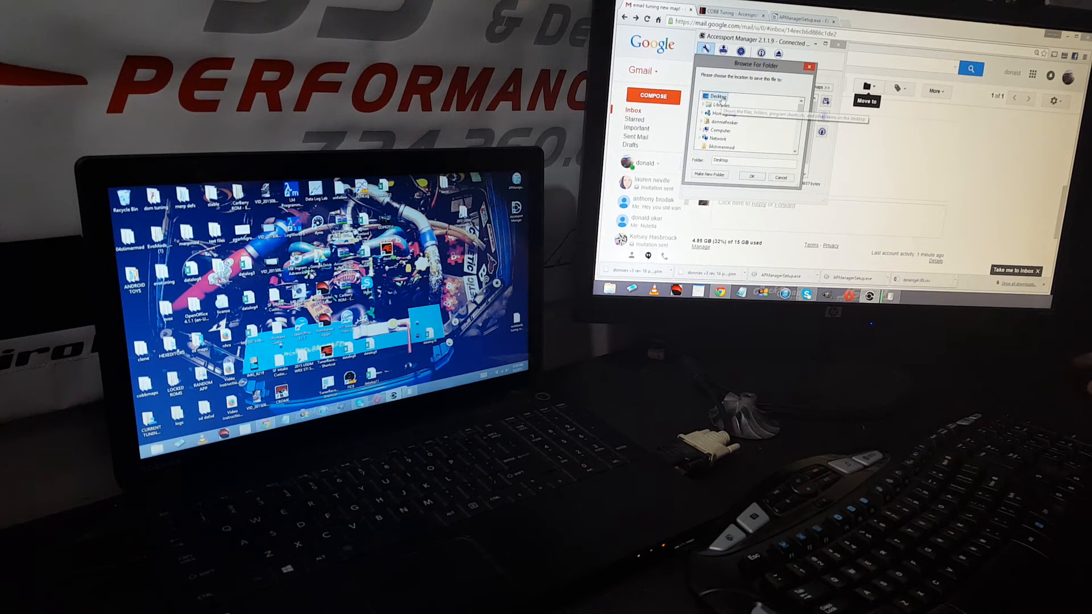
{"action": "left_click", "coordinate": [751, 177]}
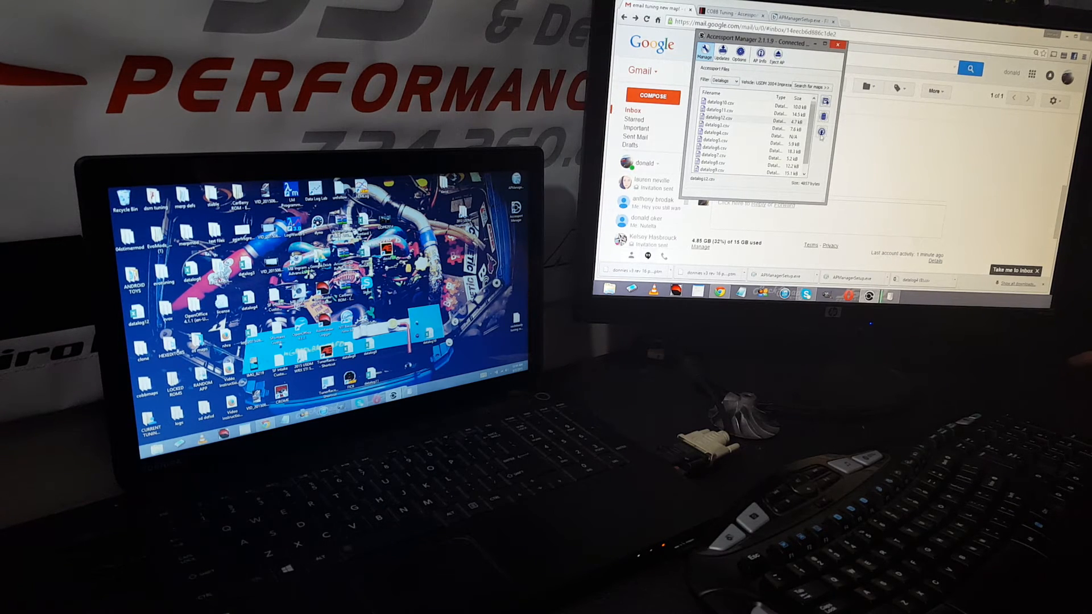
{"action": "mouse_move", "coordinate": [824, 132]}
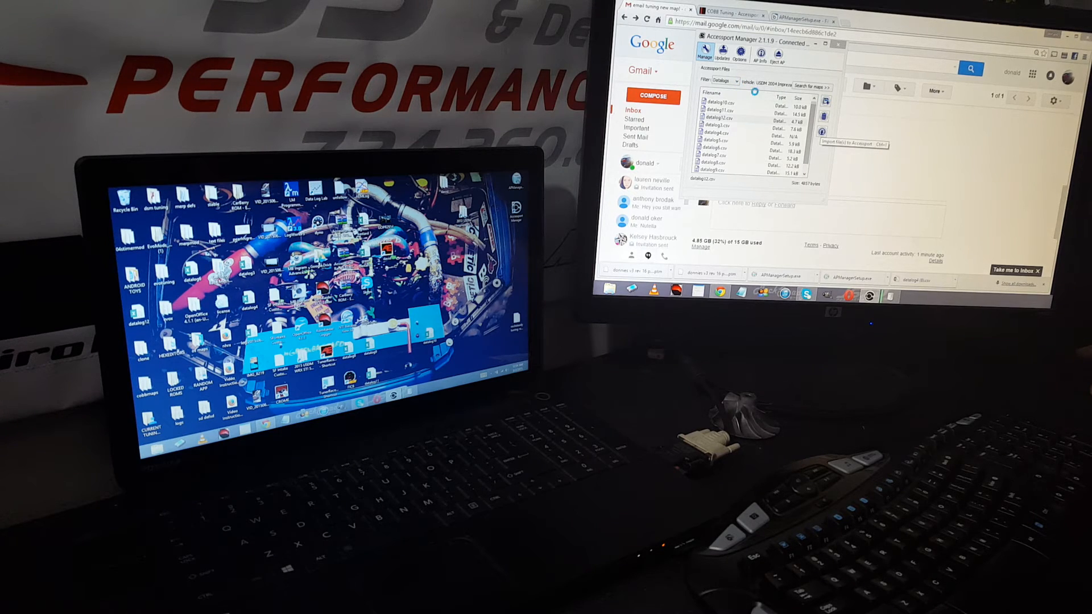
Import rocksteady tuning rev1.ptm from the Desktop and confirm copying it to the Accessport.
{"action": "left_click", "coordinate": [825, 102]}
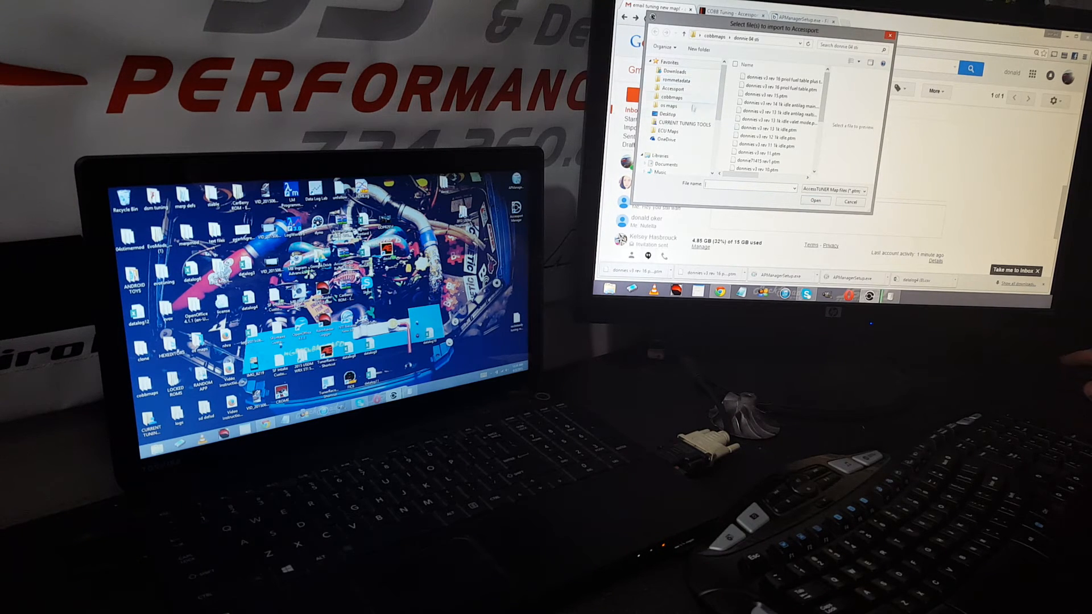
{"action": "left_click", "coordinate": [667, 115]}
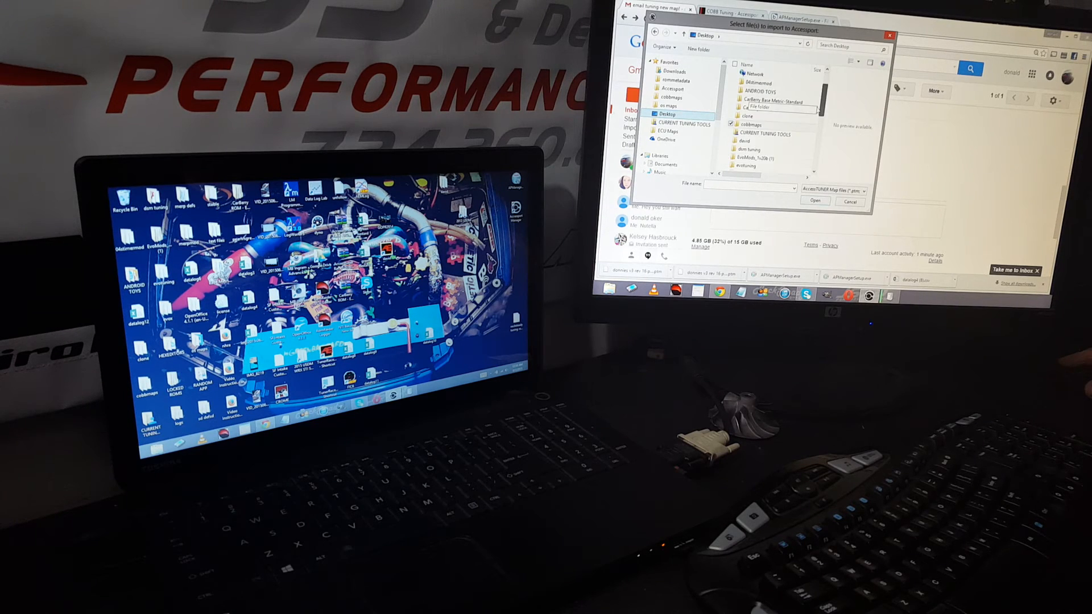
{"action": "scroll", "scroll_direction": "down", "scroll_amount": 3}
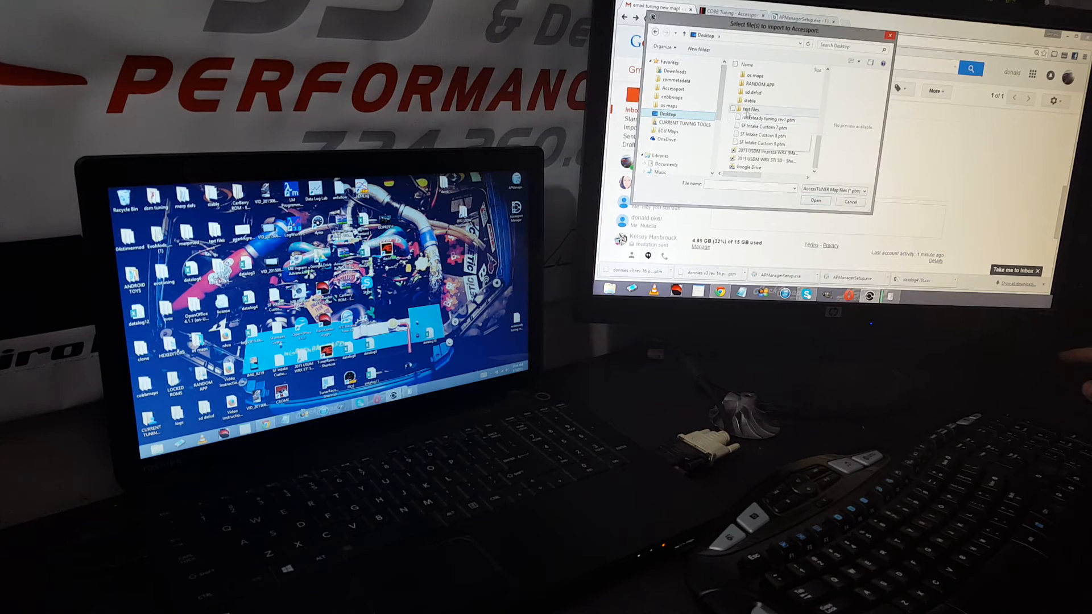
{"action": "left_click", "coordinate": [772, 120]}
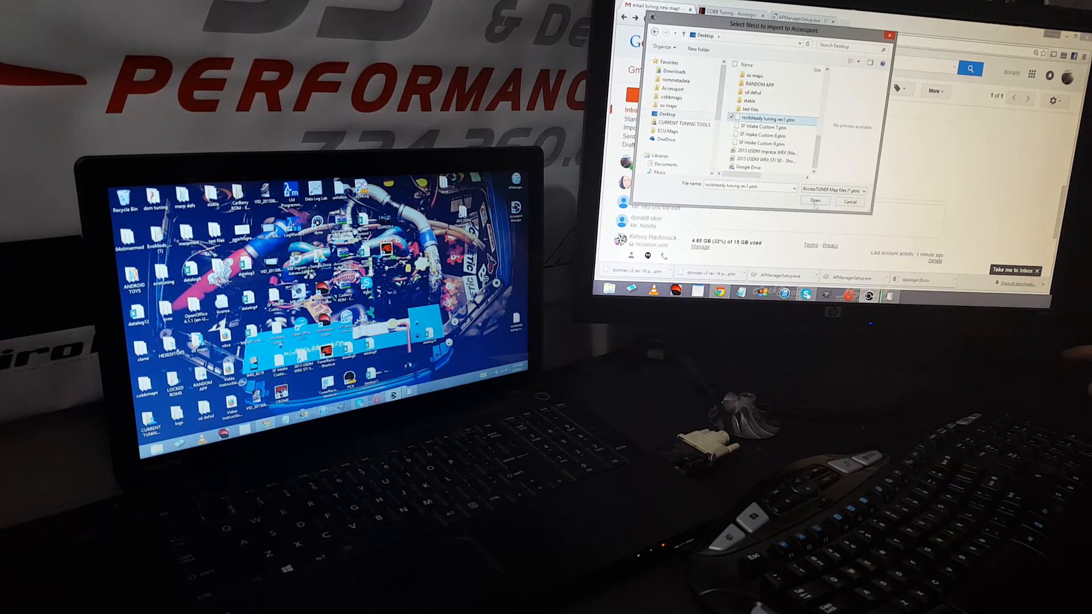
{"action": "left_click", "coordinate": [813, 202]}
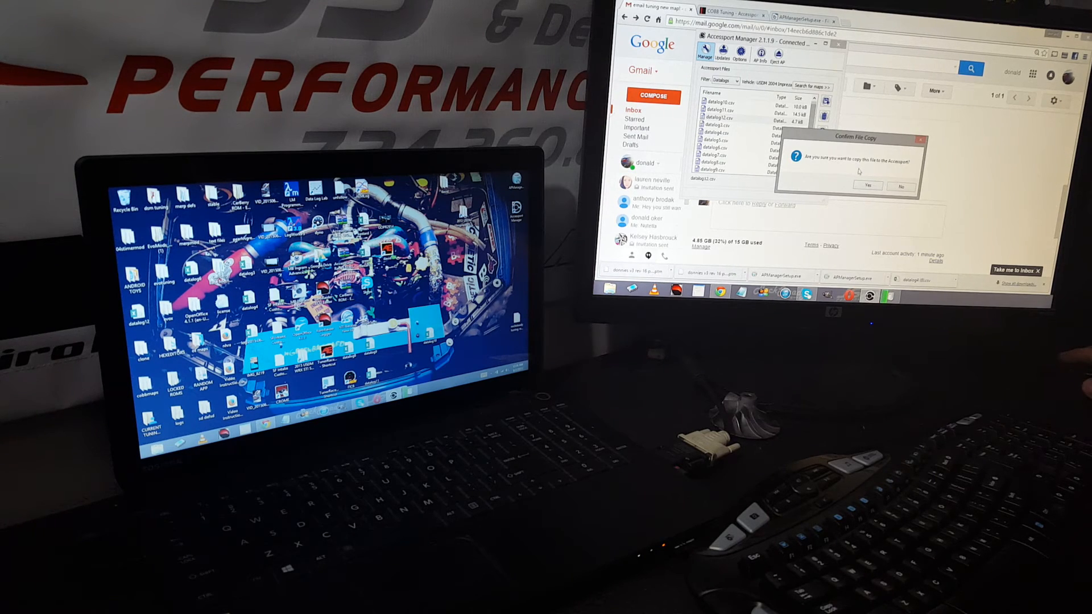
{"action": "left_click", "coordinate": [866, 186]}
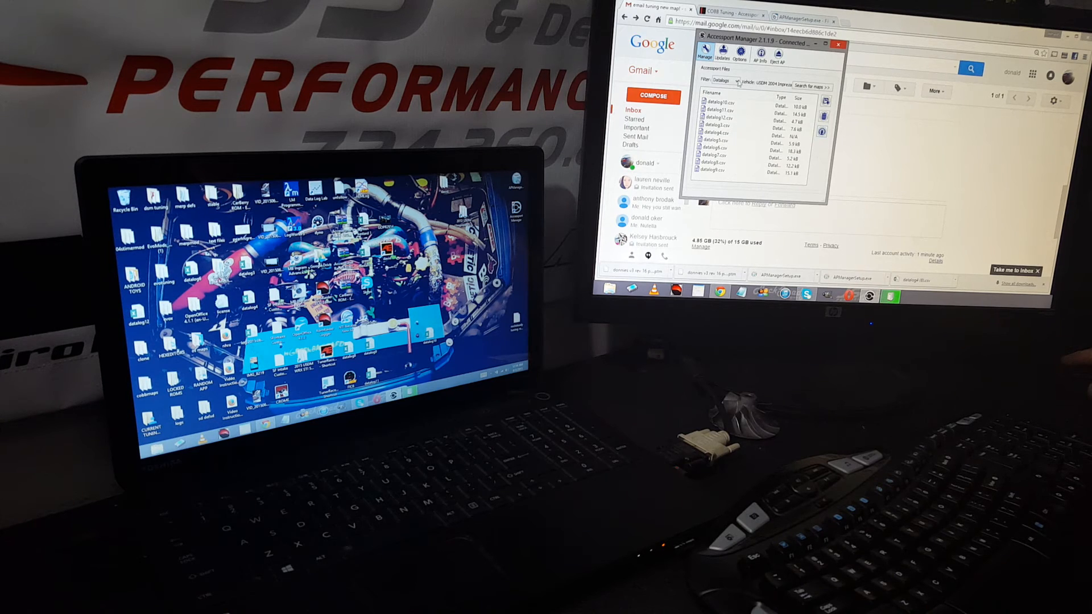
Filter the Accessport file list to Maps and select the rocksteady tuning rev1 entry.
{"action": "left_click", "coordinate": [723, 80]}
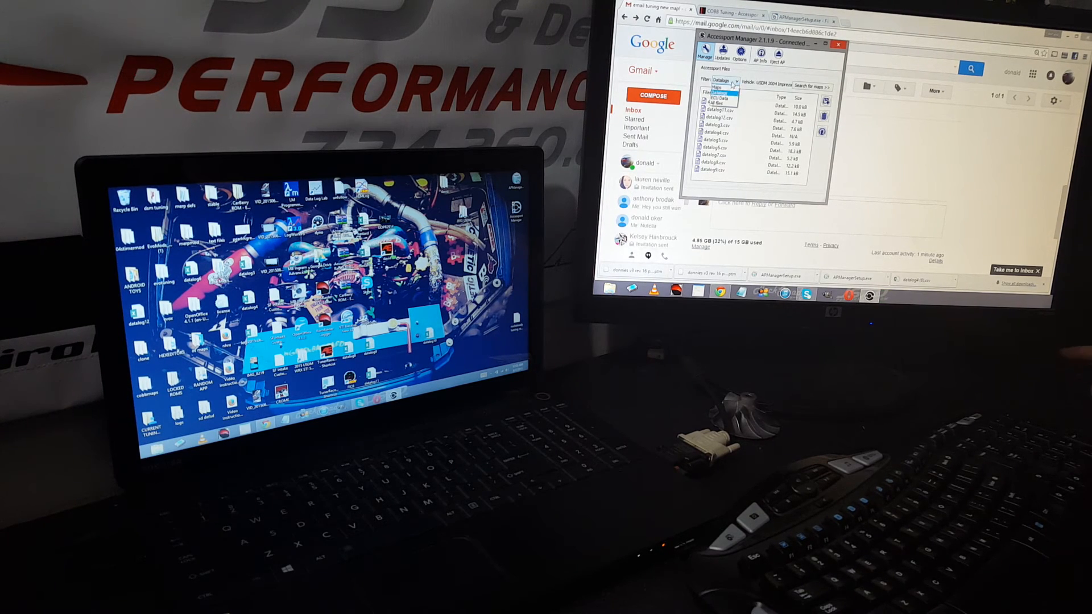
{"action": "left_click", "coordinate": [724, 80]}
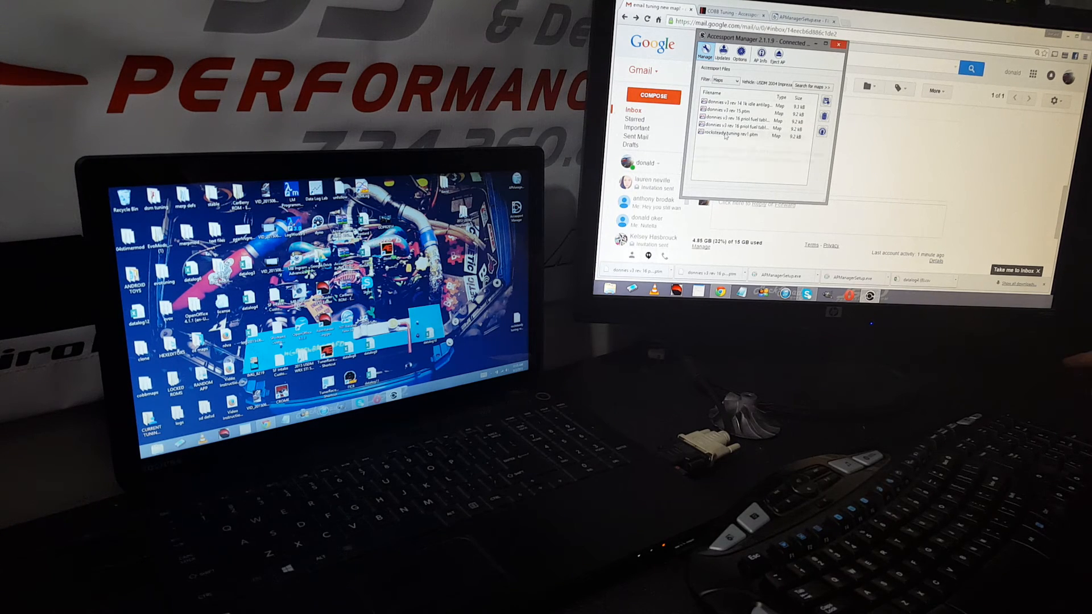
{"action": "left_click", "coordinate": [738, 134]}
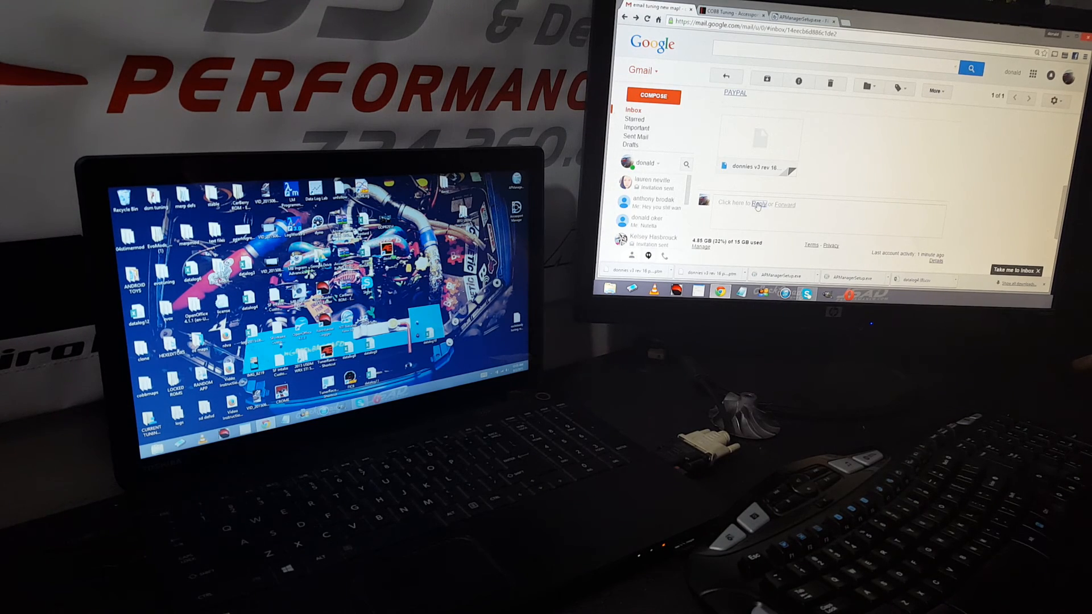
Reply to the tuning email and attach datalog3.csv from the Desktop.
{"action": "left_click", "coordinate": [741, 204]}
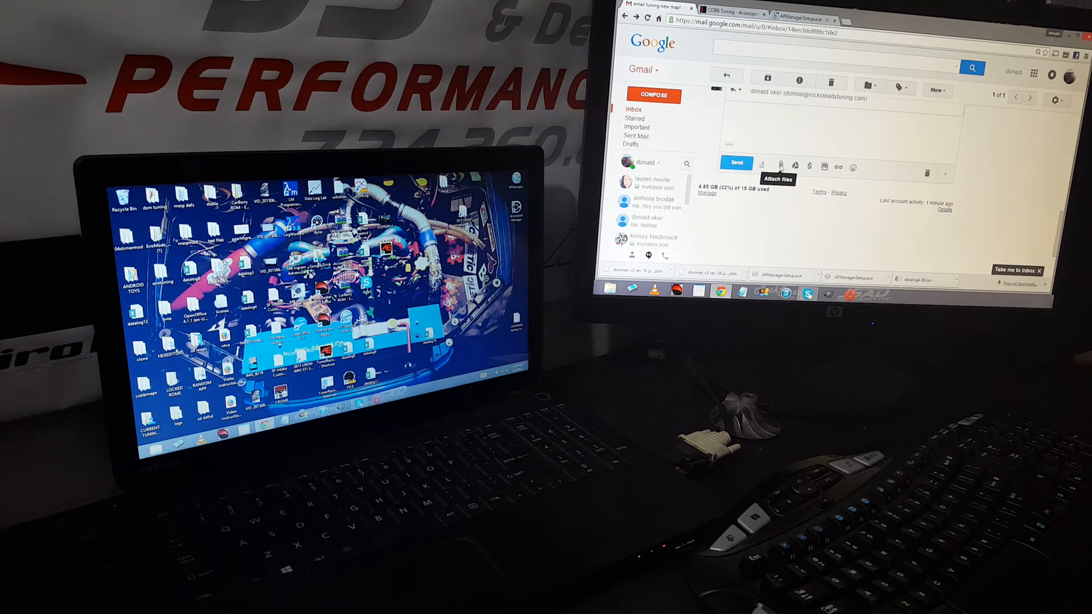
{"action": "left_click", "coordinate": [780, 166]}
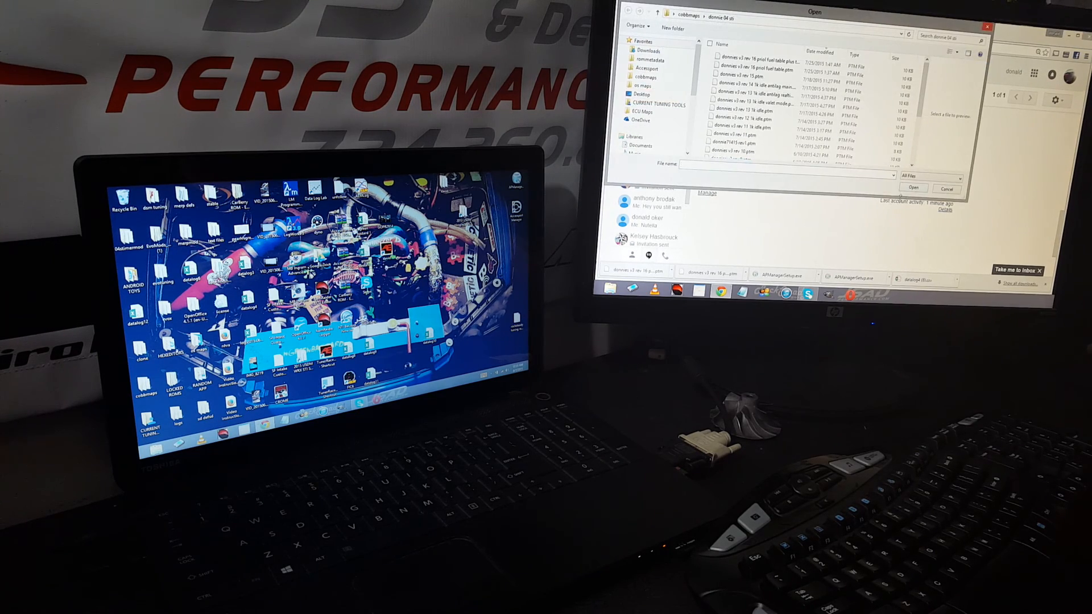
{"action": "left_click", "coordinate": [641, 94]}
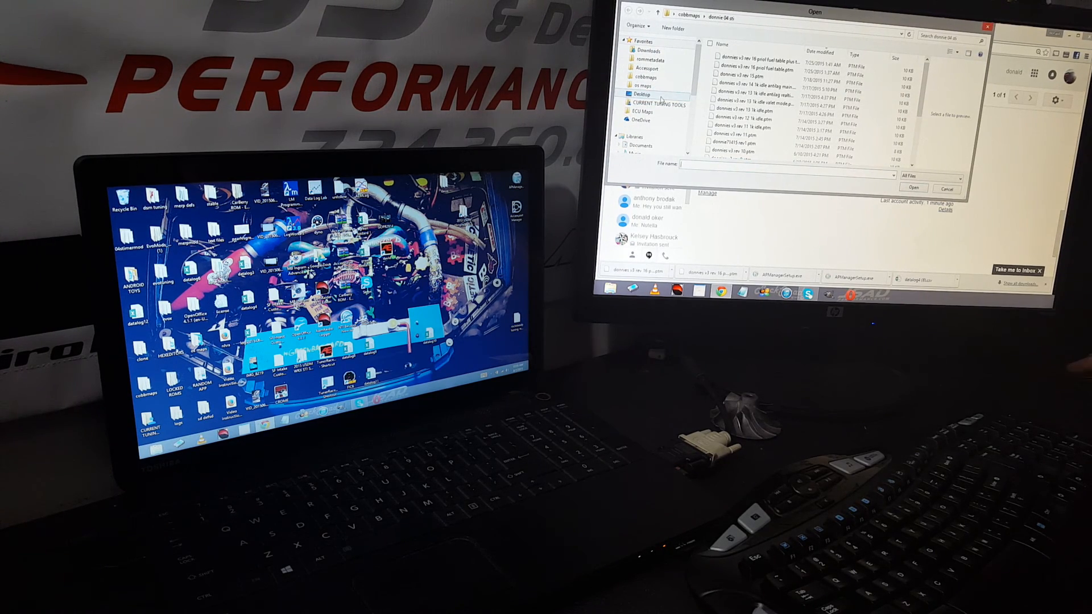
{"action": "left_click", "coordinate": [641, 94]}
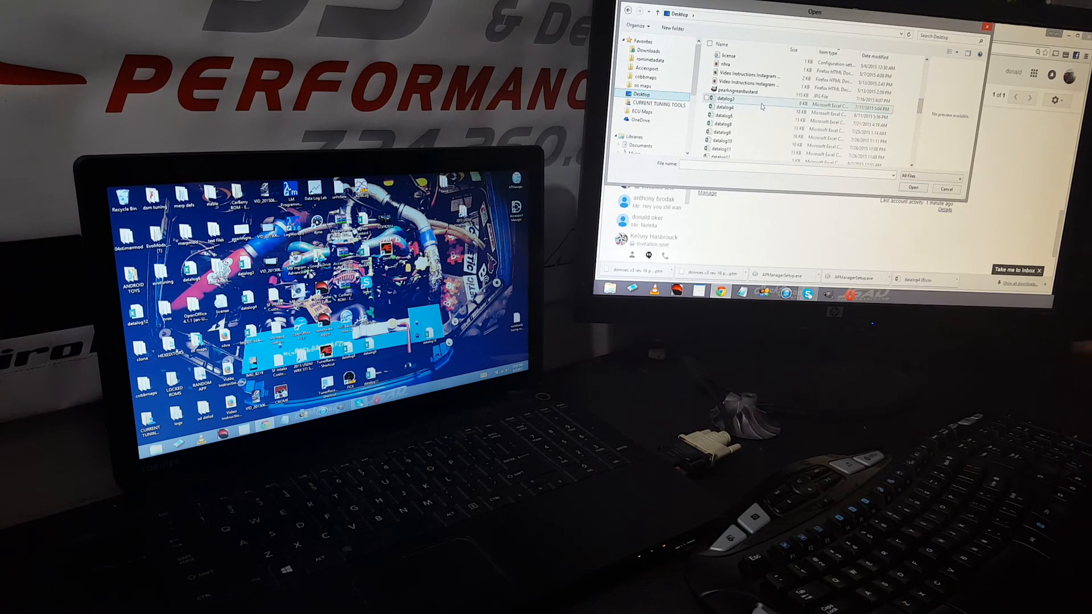
{"action": "left_click", "coordinate": [727, 103]}
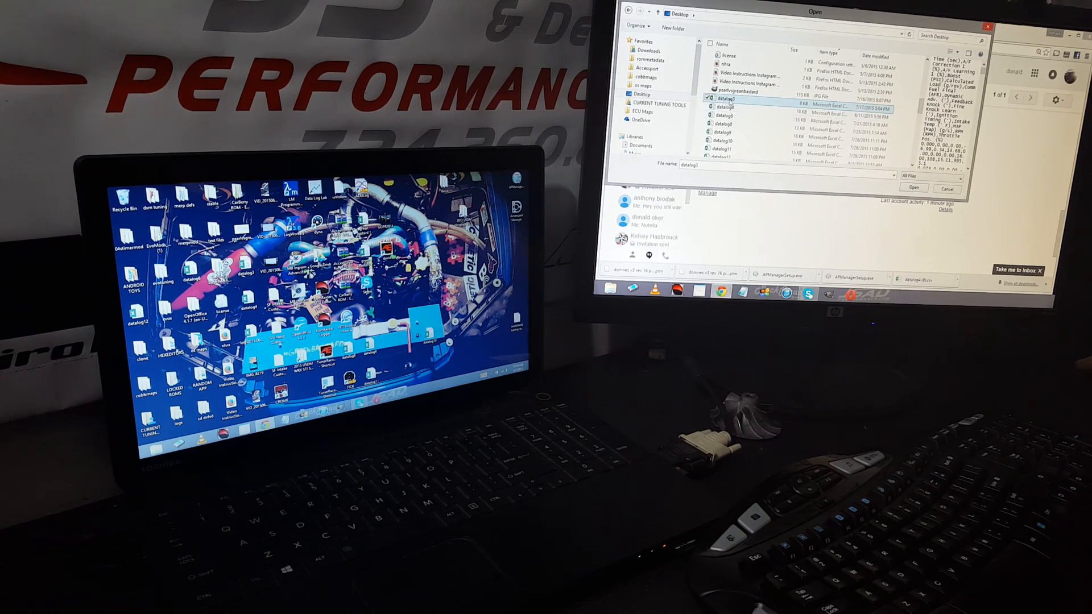
{"action": "left_click", "coordinate": [738, 108]}
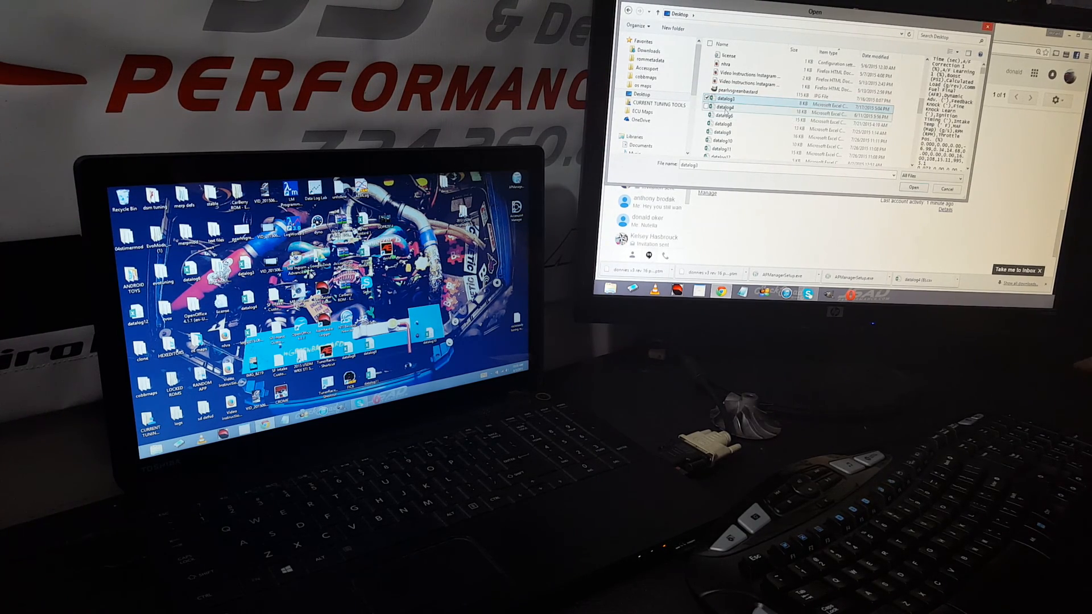
{"action": "left_click", "coordinate": [728, 130]}
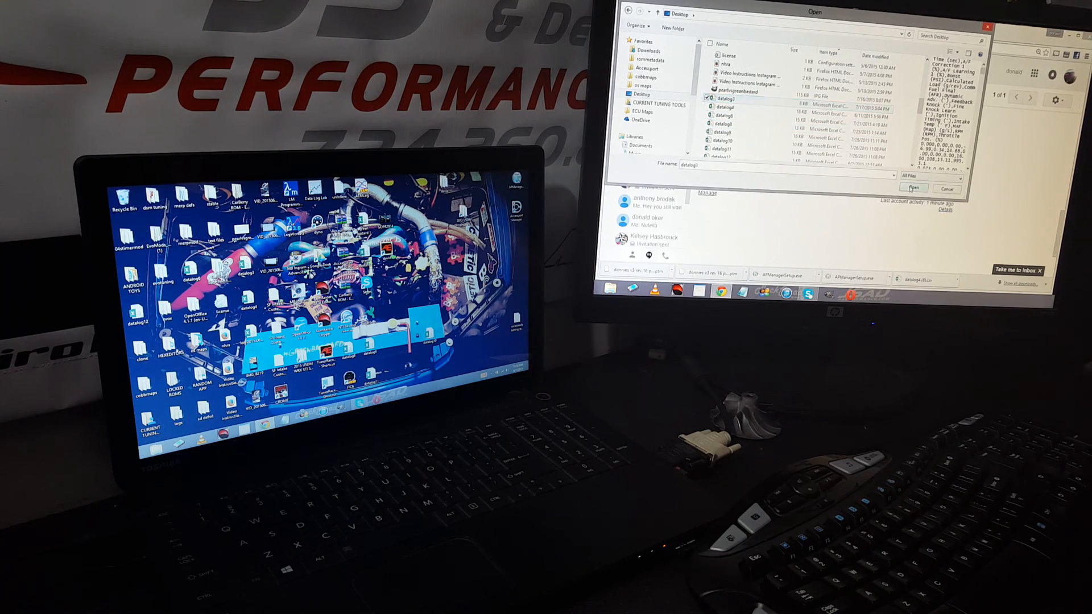
{"action": "left_click", "coordinate": [912, 188]}
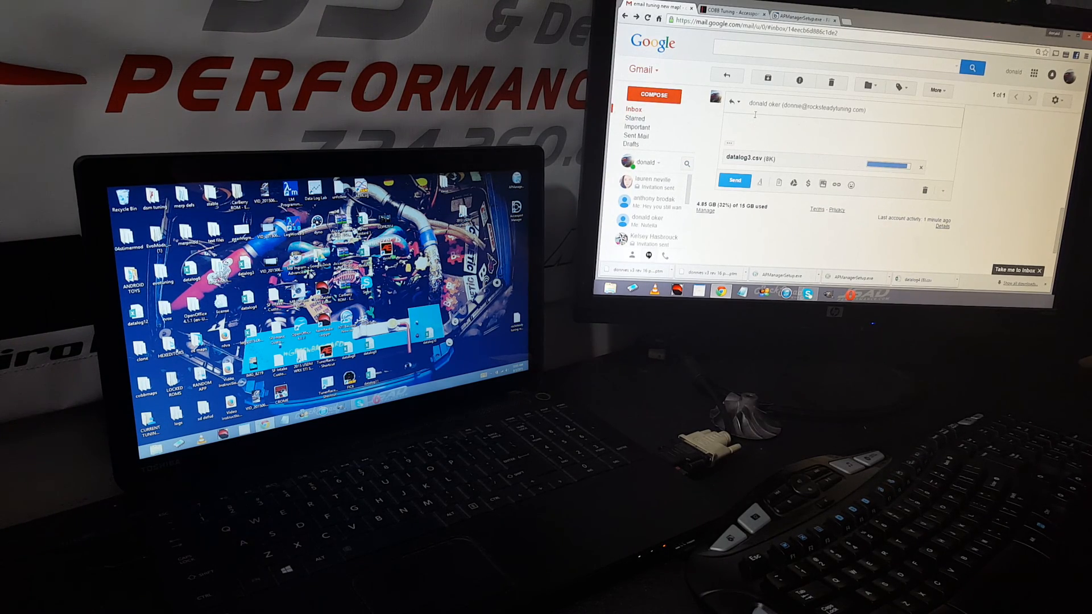
Send the Gmail reply carrying the datalog3.csv attachment.
{"action": "left_click", "coordinate": [734, 181]}
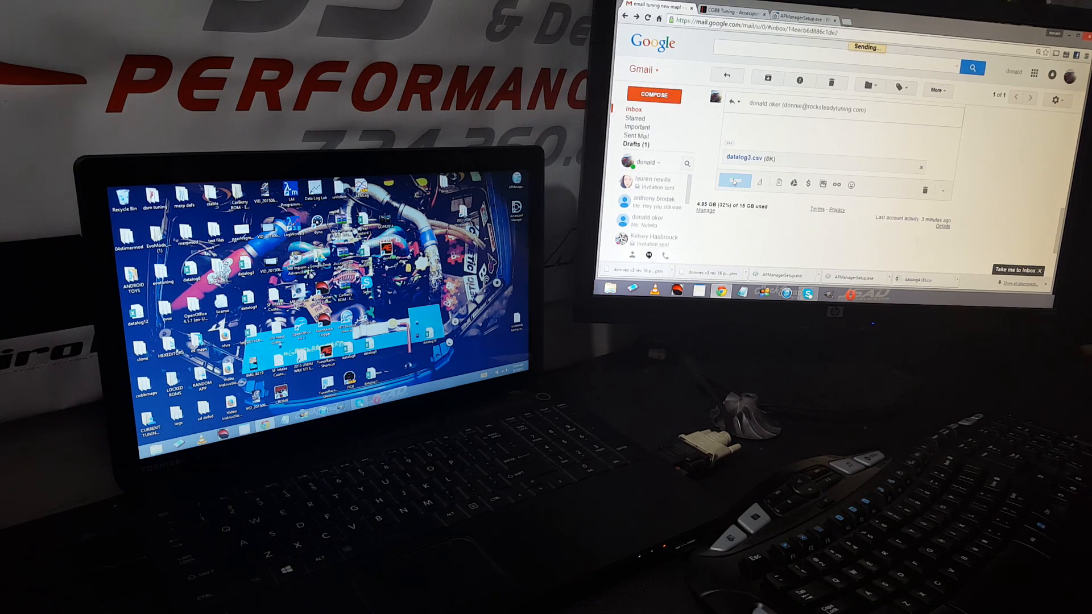
{"action": "left_click", "coordinate": [735, 182]}
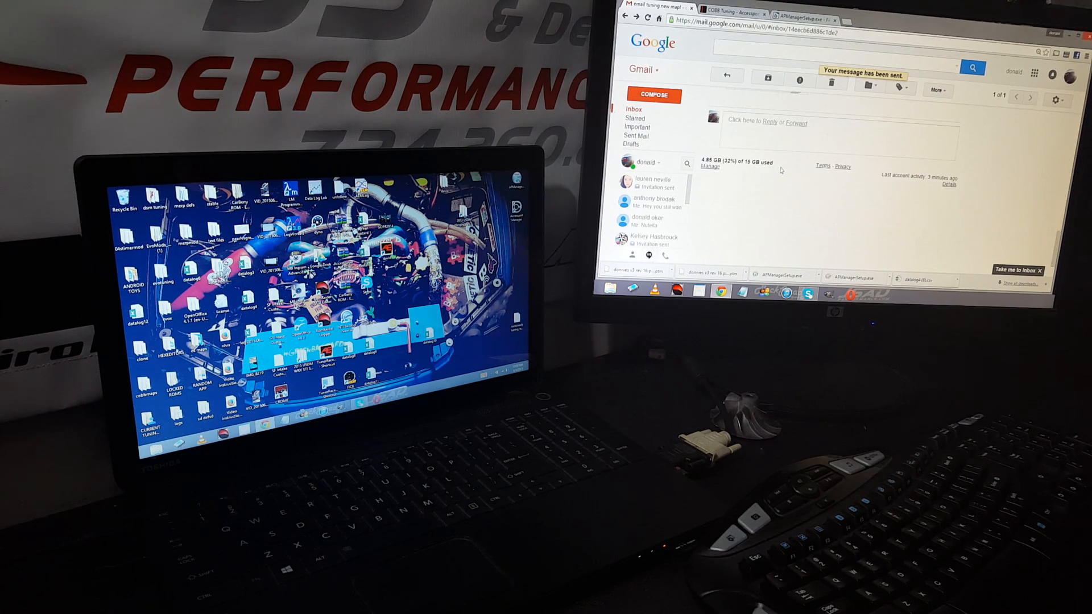